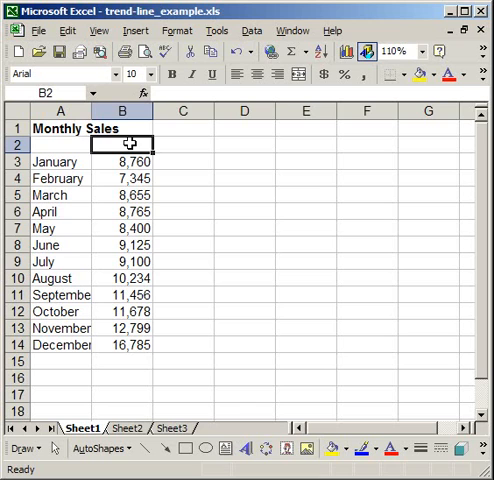
# Step: Select the Monthly Sales title, the January–December month names and their sales figures
pyautogui.click(60, 128)
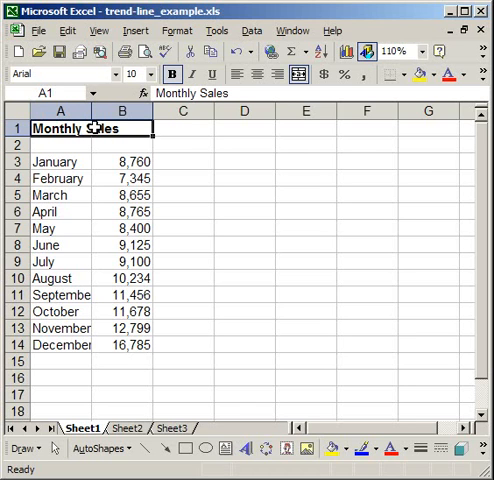
pyautogui.moveTo(60, 160); pyautogui.dragTo(60, 312)
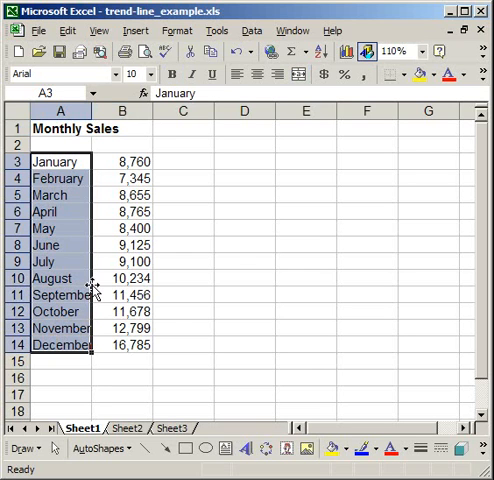
pyautogui.click(122, 160)
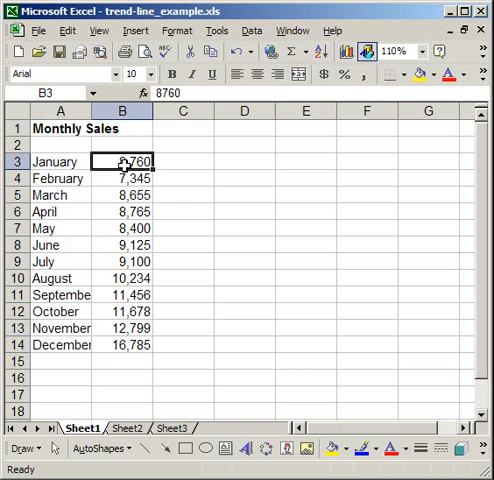
pyautogui.moveTo(124, 160); pyautogui.dragTo(124, 344)
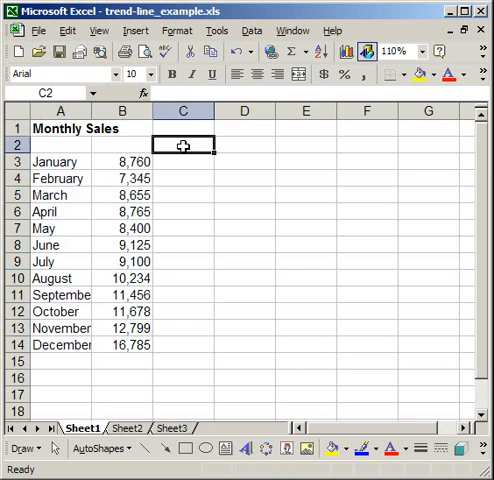
# Step: Start a new chart from the Insert menu and settle on the Line chart type after previewing scatter
pyautogui.click(136, 30)
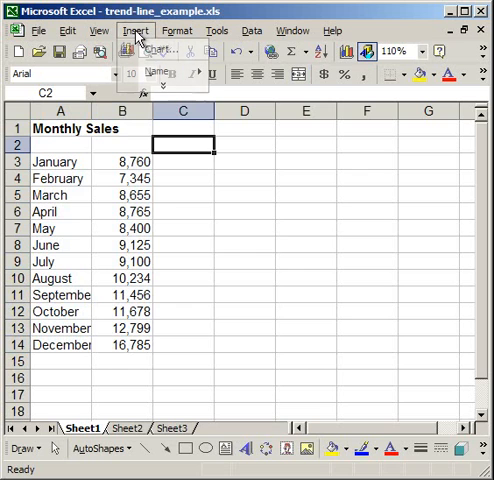
pyautogui.click(136, 30)
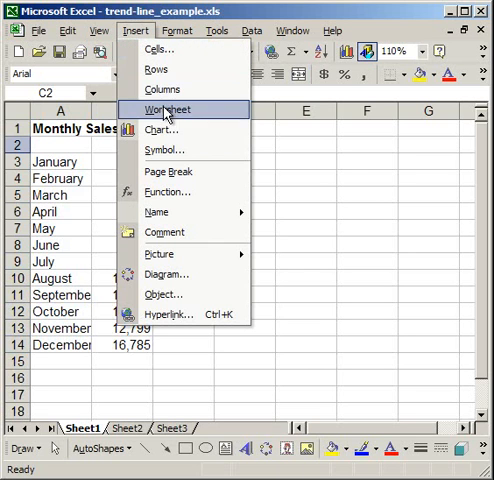
pyautogui.click(160, 128)
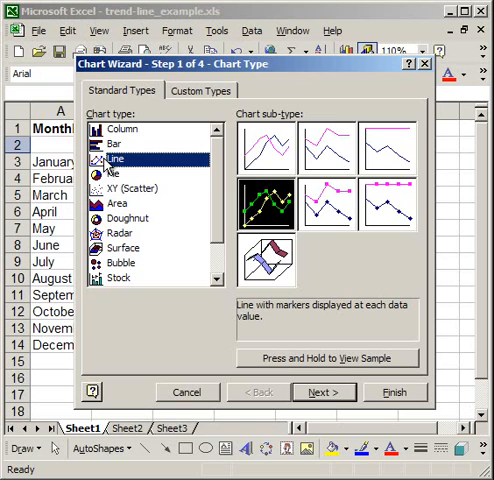
pyautogui.click(108, 188)
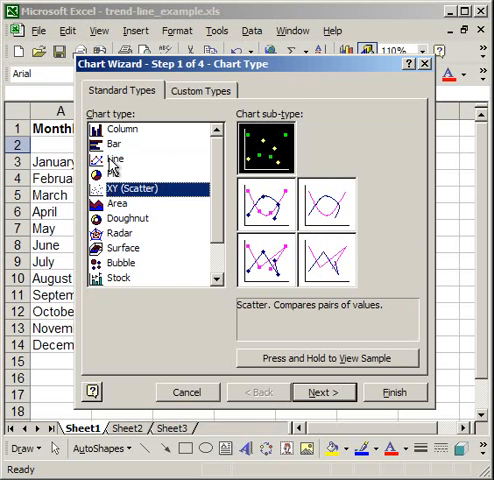
pyautogui.click(122, 158)
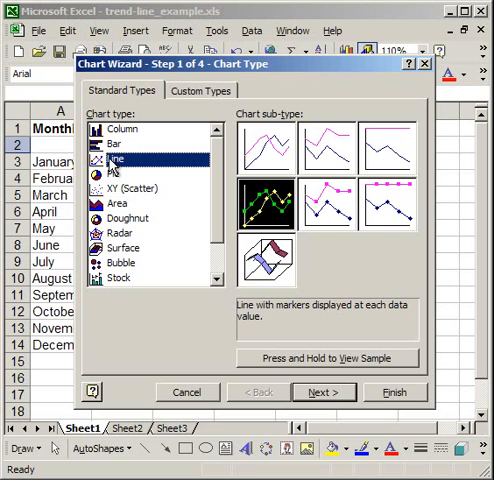
pyautogui.moveTo(272, 218)
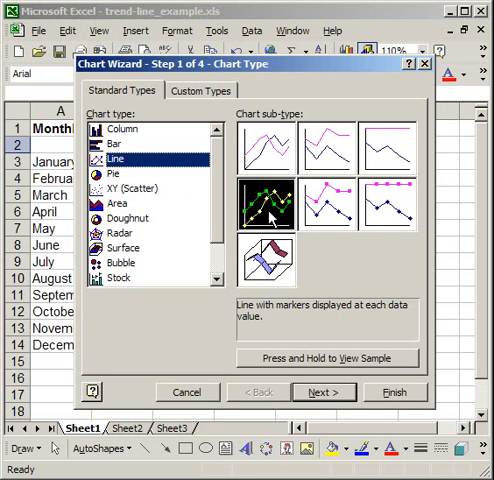
pyautogui.moveTo(328, 268)
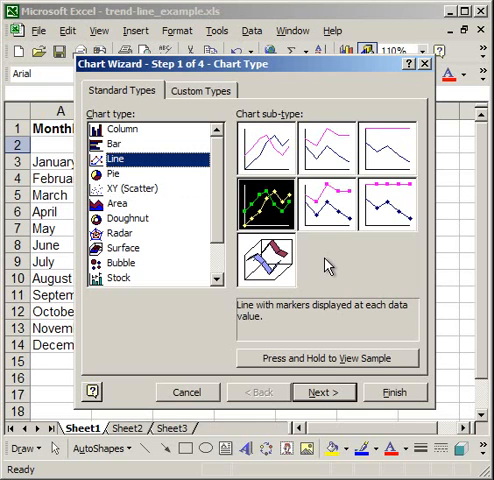
pyautogui.moveTo(322, 392)
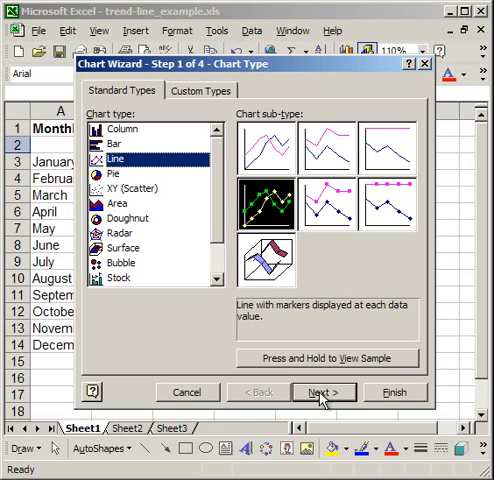
# Step: Use January–December as category labels for the series and begin naming it Monthly Sales
pyautogui.click(322, 392)
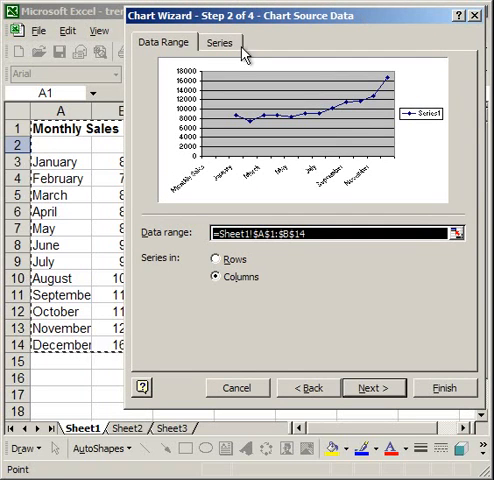
pyautogui.click(220, 42)
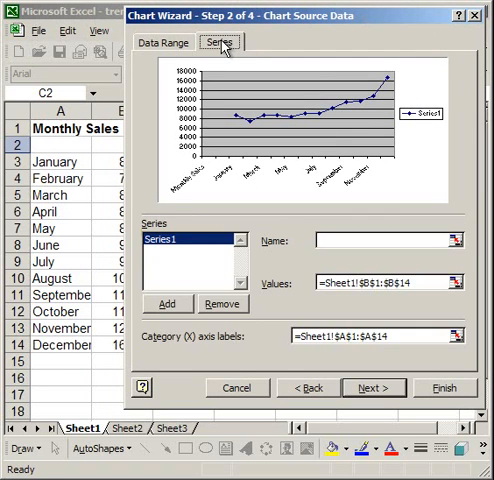
pyautogui.moveTo(390, 324)
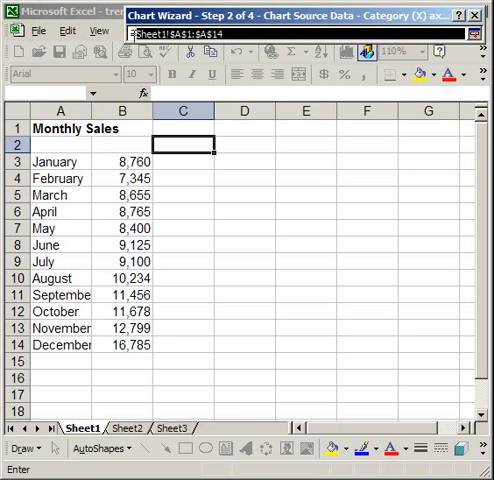
pyautogui.click(58, 162)
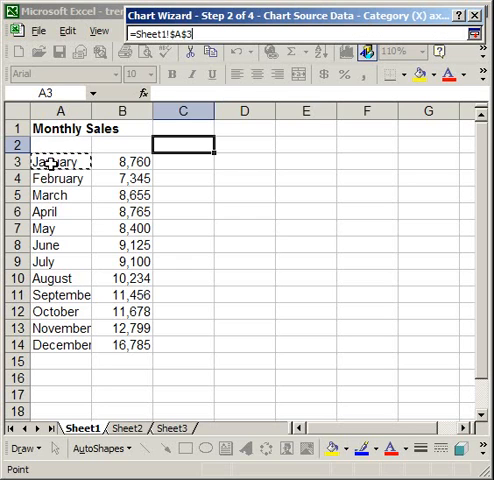
pyautogui.moveTo(56, 160); pyautogui.dragTo(56, 344)
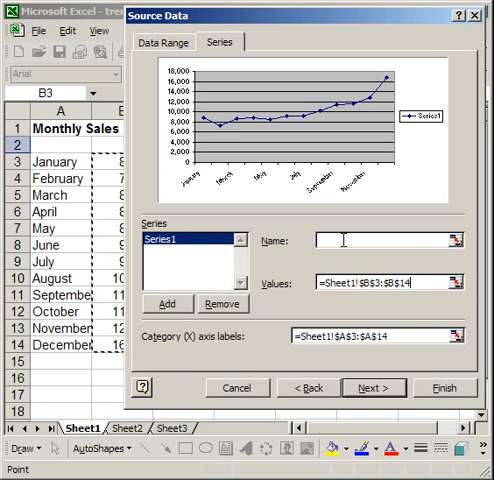
pyautogui.write('Monthly Sales')
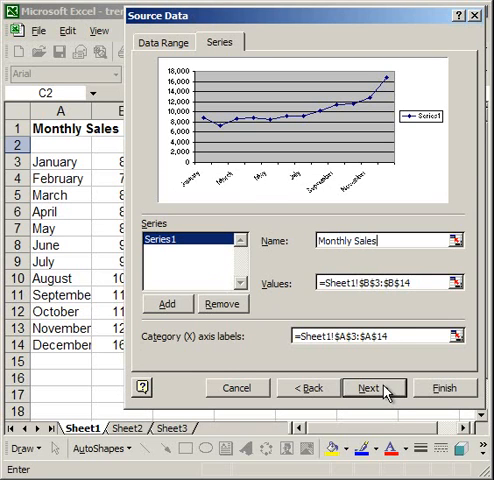
# Step: Hide the legend, check the chart title, and finish placing the chart on the sheet
pyautogui.click(372, 388)
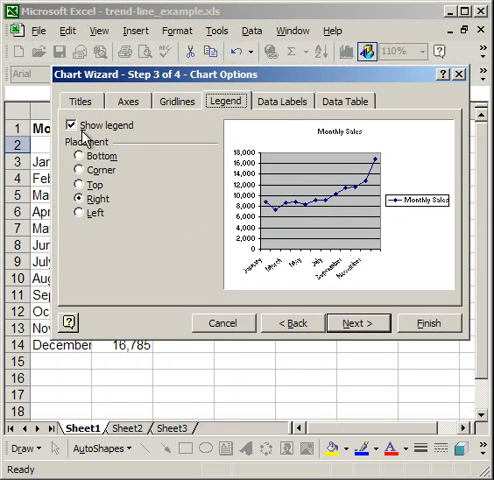
pyautogui.click(72, 124)
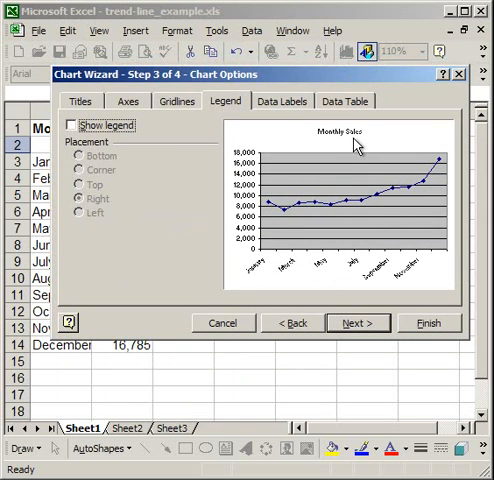
pyautogui.click(82, 100)
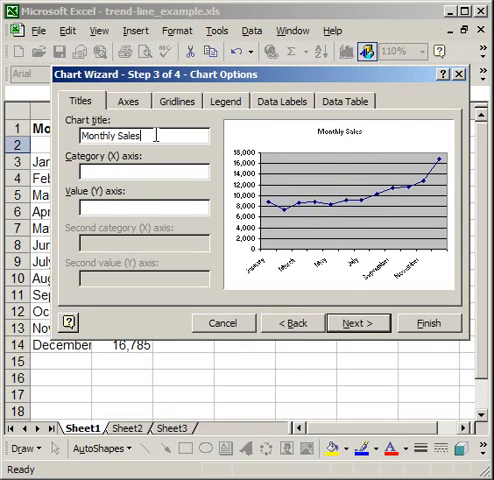
pyautogui.click(426, 322)
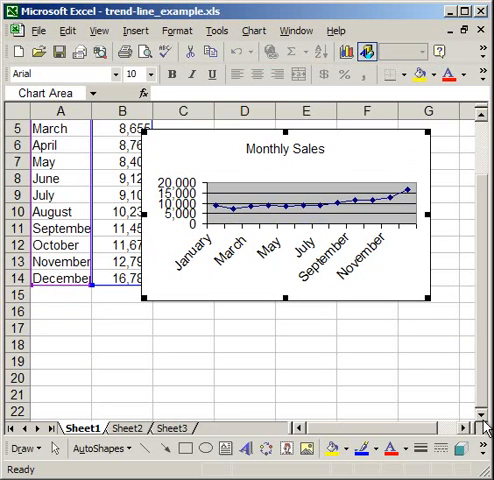
pyautogui.moveTo(400, 278)
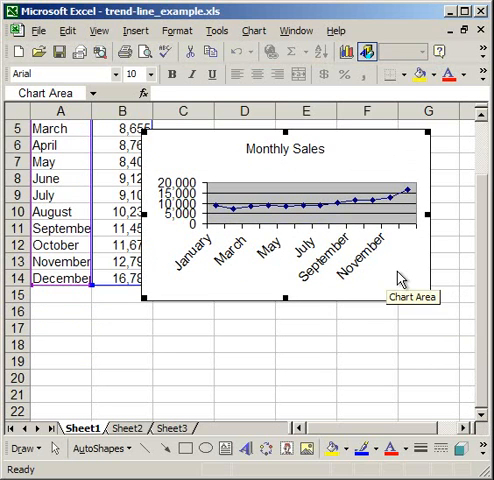
# Step: Scroll down the sheet to bring the new chart into view
pyautogui.scroll(-3)
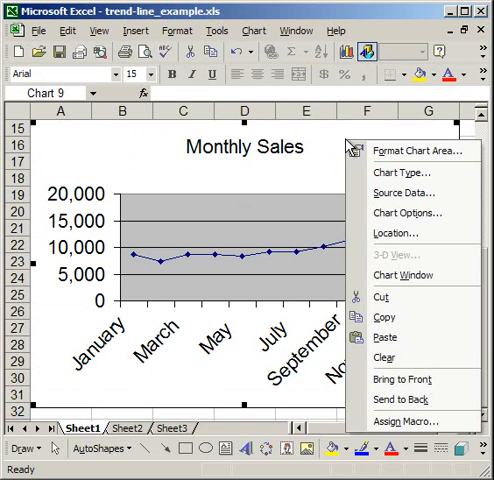
pyautogui.moveTo(410, 152)
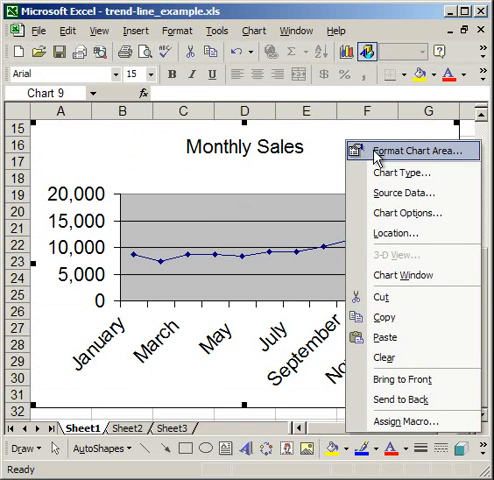
# Step: Give the chart area a smaller font size so all twelve month labels fit
pyautogui.click(410, 152)
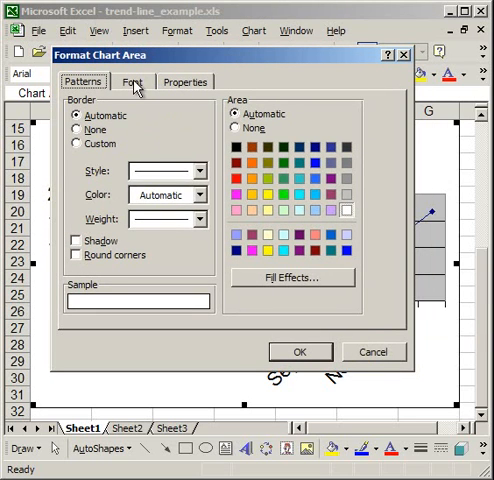
pyautogui.click(132, 80)
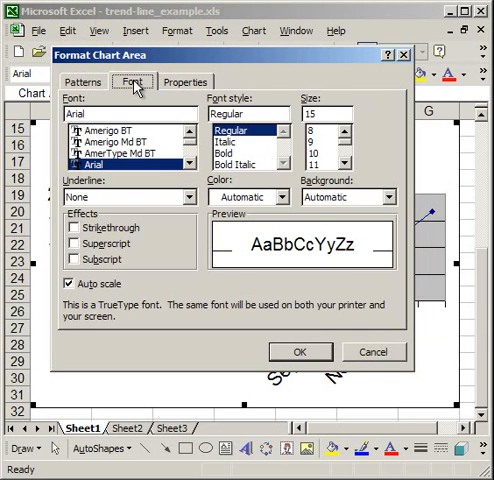
pyautogui.click(320, 116)
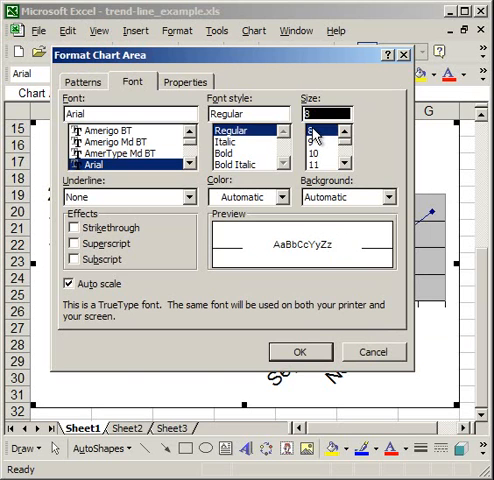
pyautogui.click(300, 352)
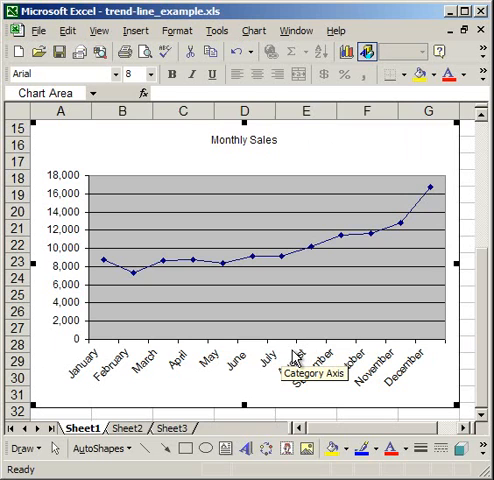
pyautogui.moveTo(268, 246)
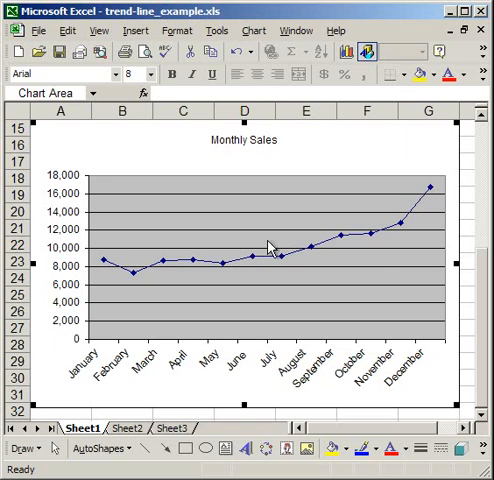
pyautogui.moveTo(410, 244)
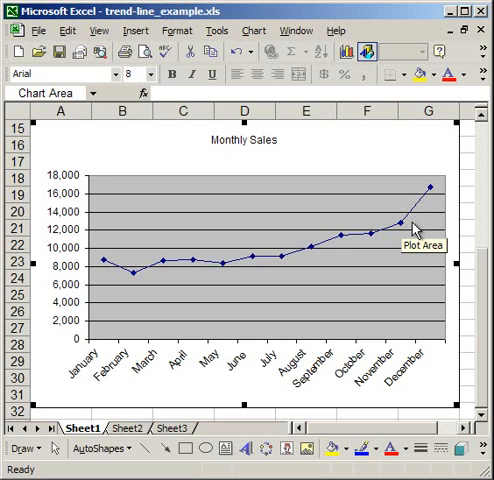
pyautogui.moveTo(362, 240)
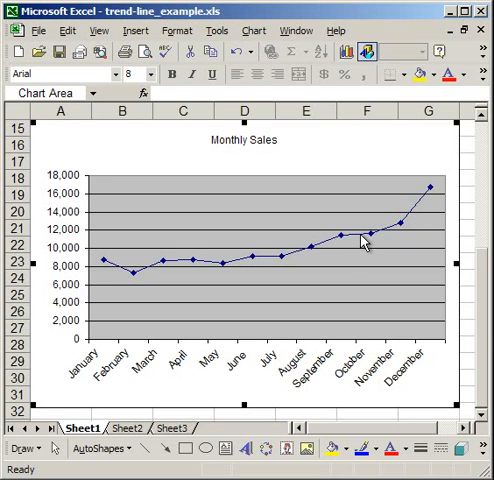
# Step: Bring up the Monthly Sales series actions and the Chart menu that offers Add Trendline
pyautogui.rightClick(360, 236)
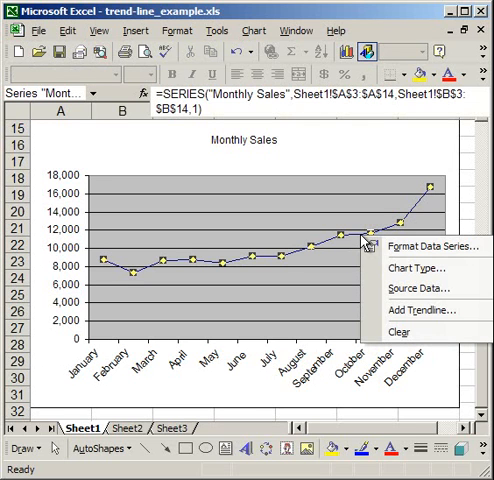
pyautogui.moveTo(420, 312)
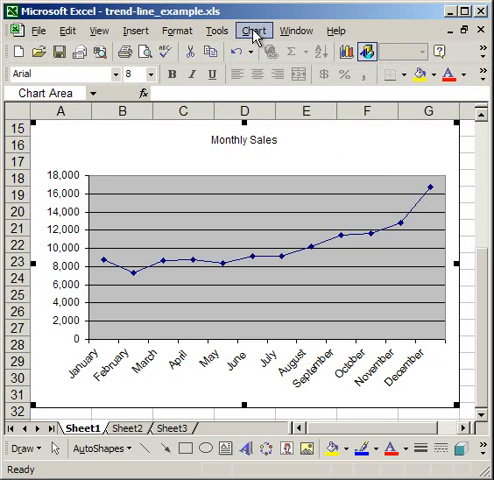
pyautogui.click(252, 30)
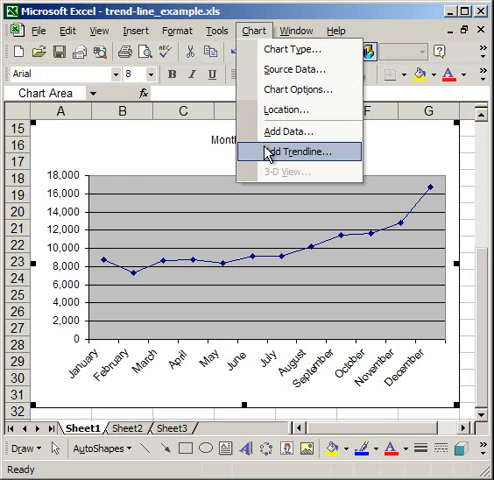
# Step: Start adding a trendline, try moving average and exponential types, and choose Linear
pyautogui.click(300, 152)
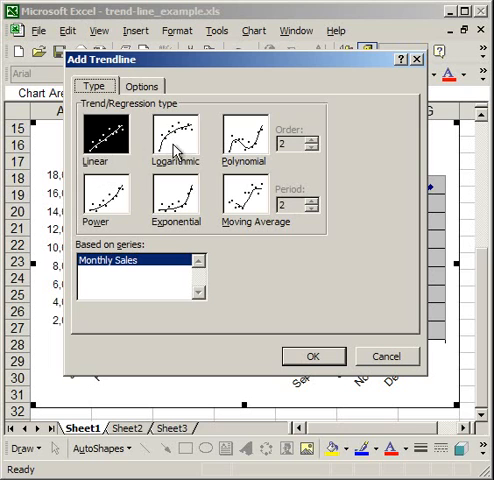
pyautogui.click(240, 136)
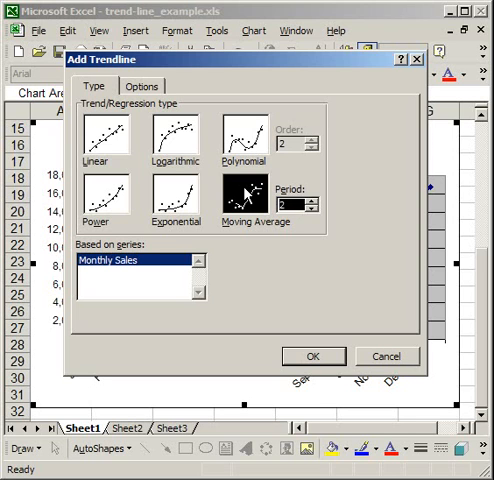
pyautogui.click(104, 136)
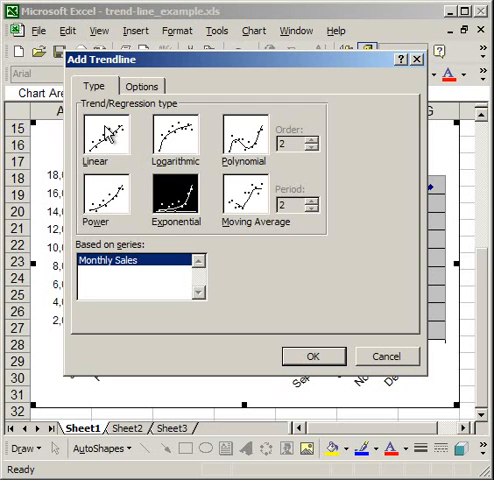
pyautogui.click(104, 136)
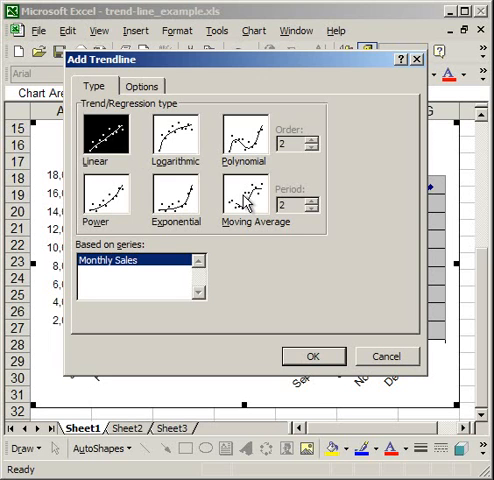
pyautogui.click(250, 200)
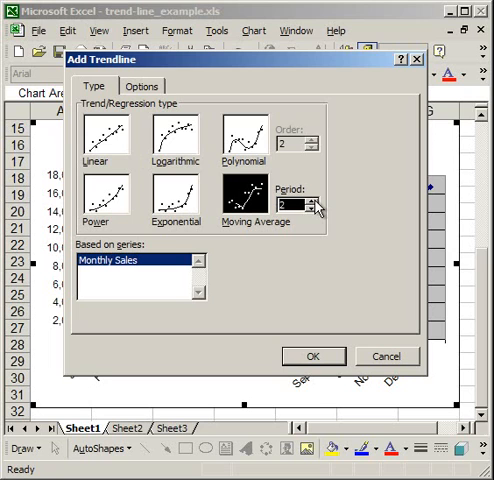
pyautogui.click(314, 200)
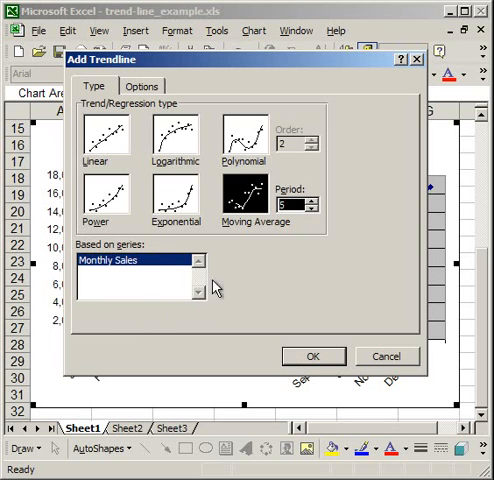
pyautogui.moveTo(126, 268)
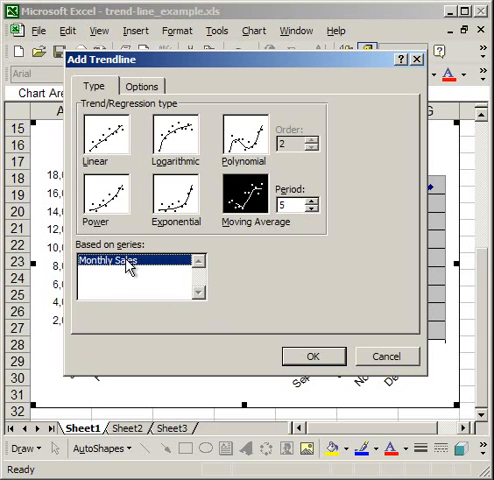
pyautogui.moveTo(126, 272)
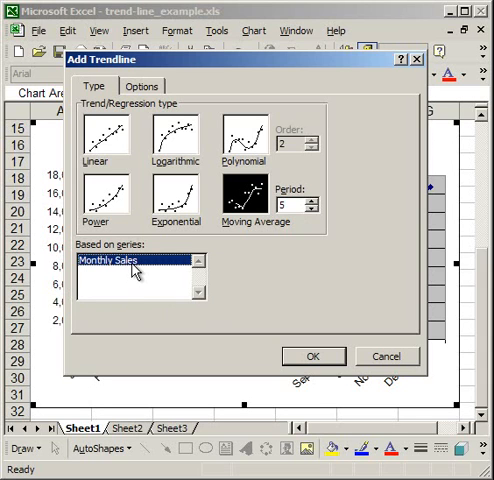
pyautogui.moveTo(118, 292)
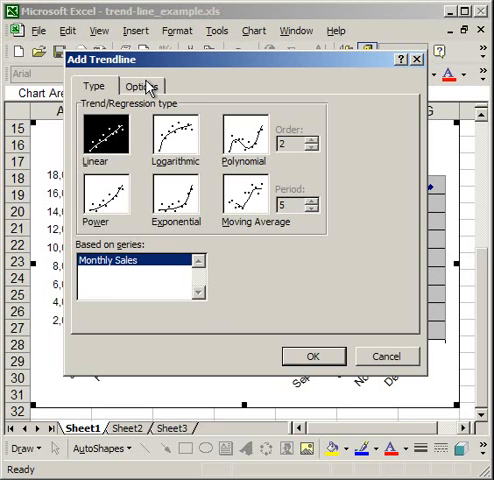
# Step: Give the trendline the custom name Trendline Monthly Sales, fixing a misspelling
pyautogui.click(140, 86)
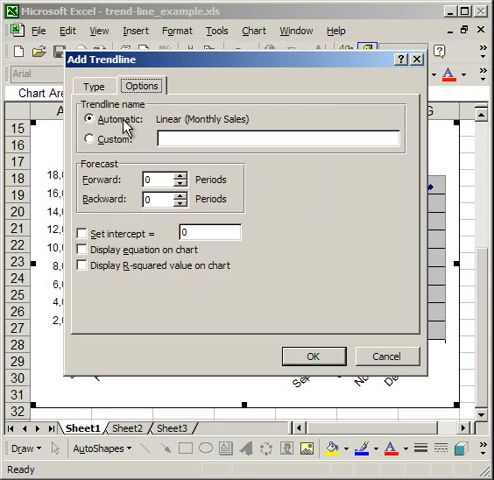
pyautogui.moveTo(164, 128)
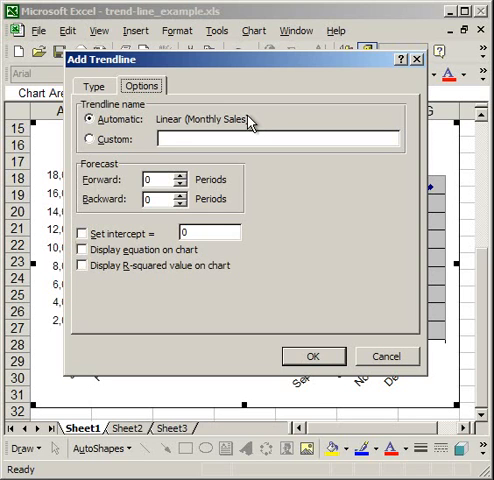
pyautogui.click(88, 138)
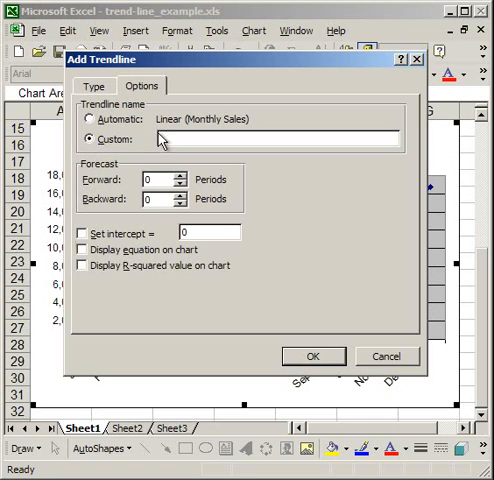
pyautogui.write('M')
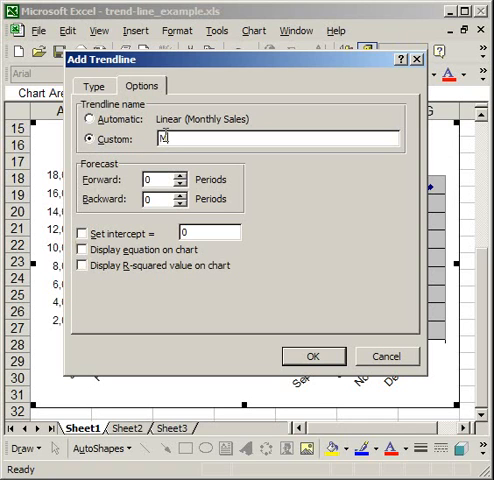
pyautogui.write('ot')
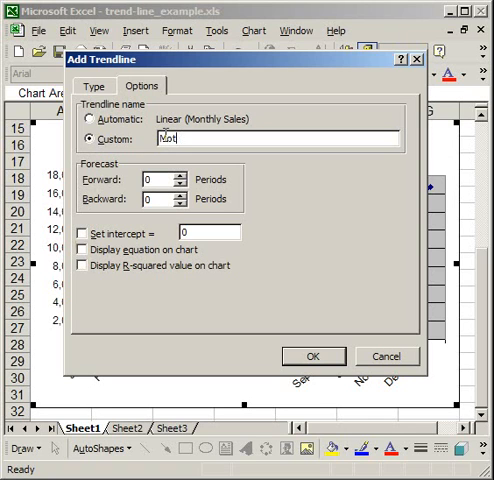
pyautogui.write('Trendlin Monthly Sales')
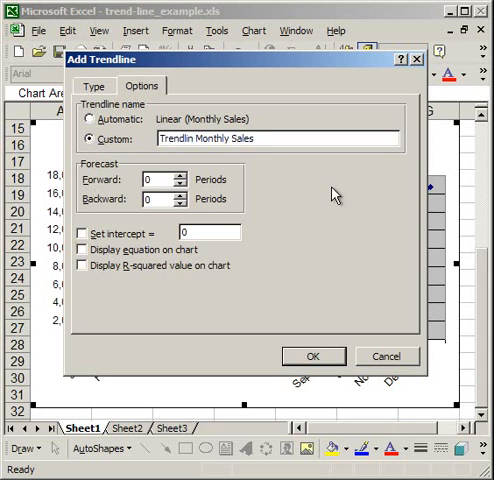
pyautogui.click(192, 138)
pyautogui.write('e')
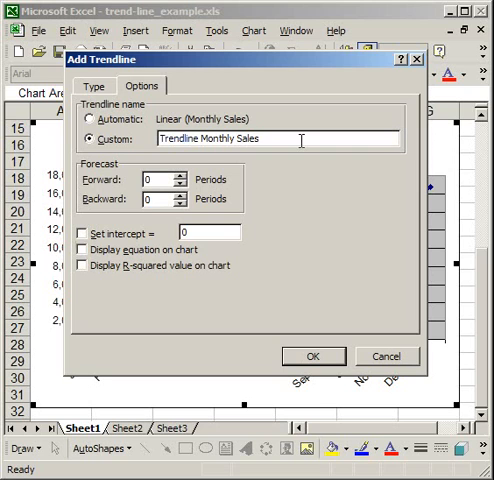
pyautogui.moveTo(280, 152)
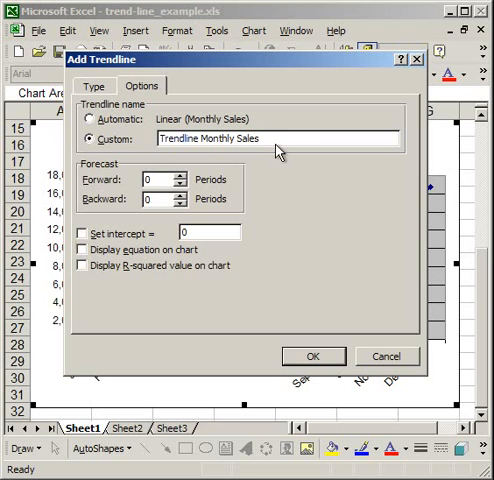
pyautogui.moveTo(262, 184)
pyautogui.write('3.5')
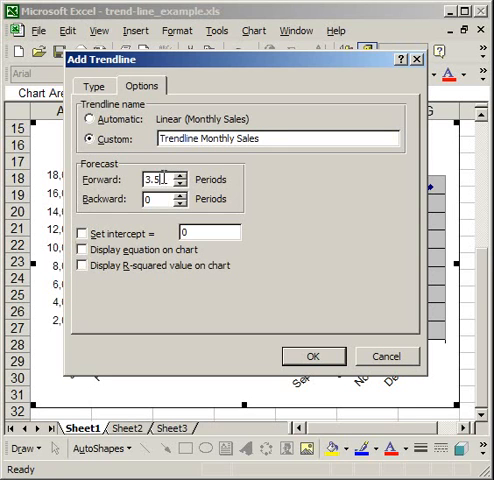
# Step: Set the forward forecast periods, review the trend type, and add the linear trendline to the chart
pyautogui.write('15')
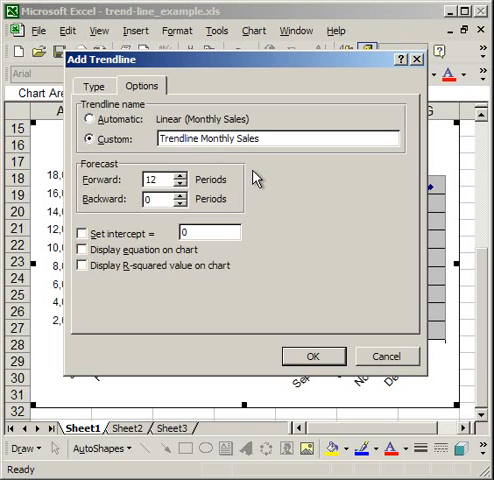
pyautogui.moveTo(86, 240)
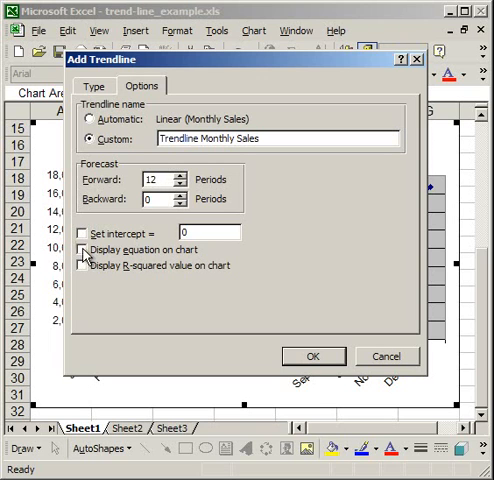
pyautogui.moveTo(184, 258)
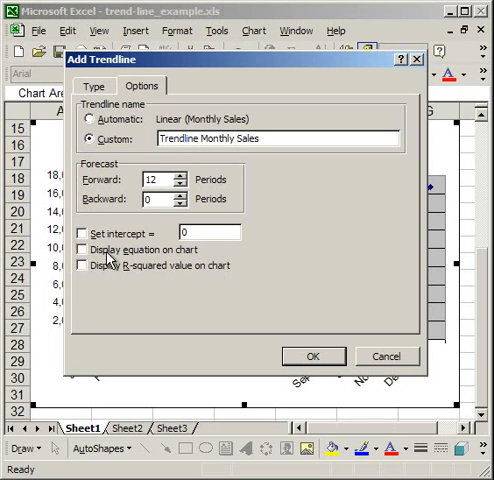
pyautogui.moveTo(108, 270)
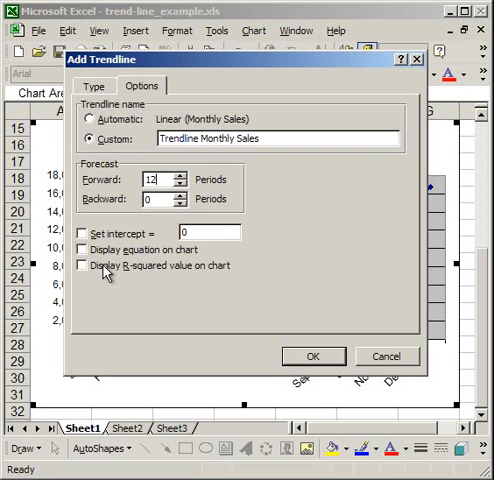
pyautogui.click(84, 250)
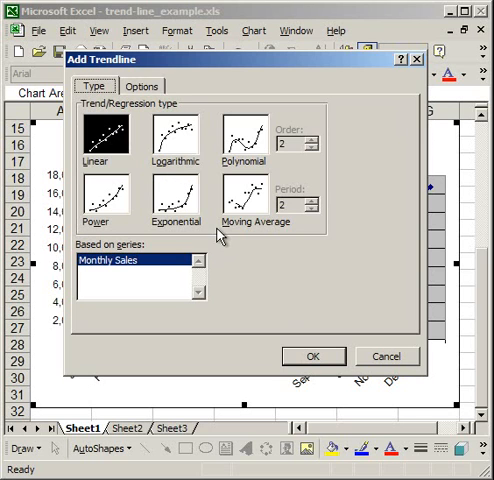
pyautogui.click(312, 356)
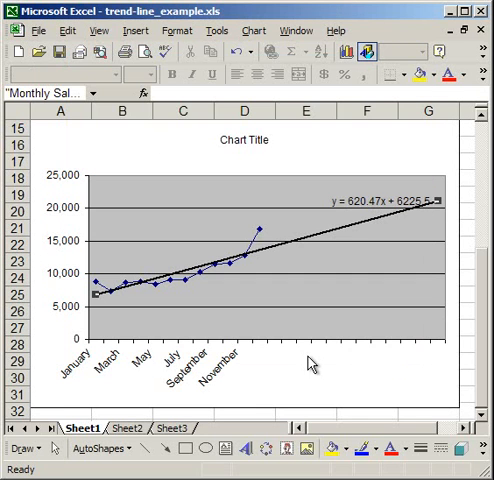
pyautogui.moveTo(308, 240)
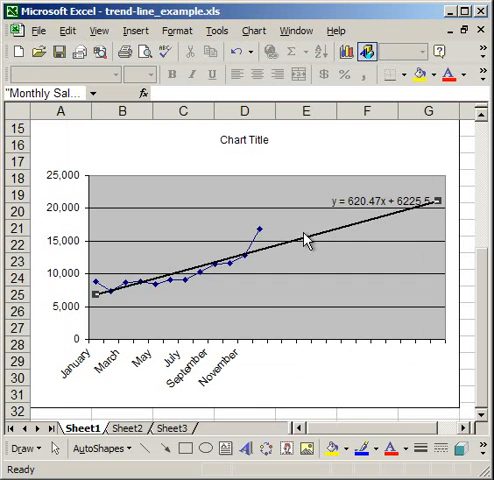
pyautogui.moveTo(316, 244)
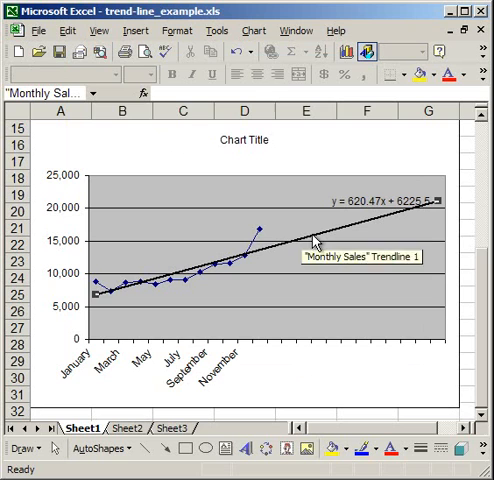
pyautogui.moveTo(92, 300)
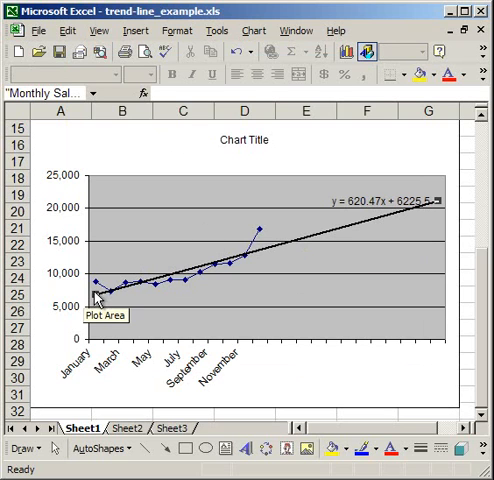
pyautogui.moveTo(370, 228)
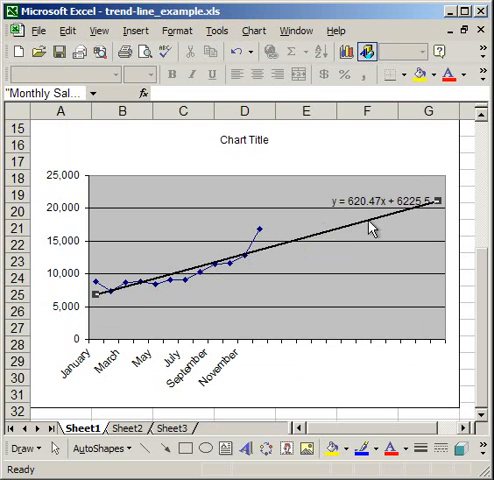
pyautogui.moveTo(452, 220)
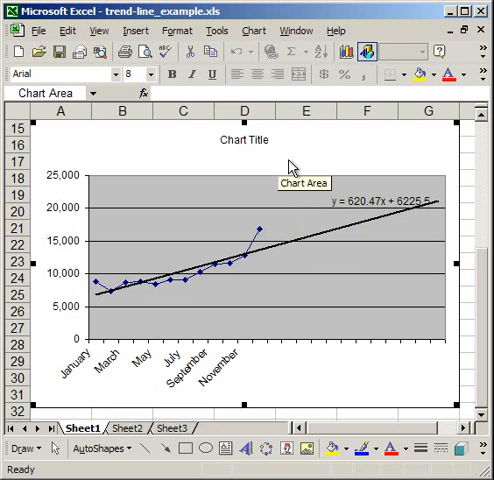
pyautogui.moveTo(284, 92)
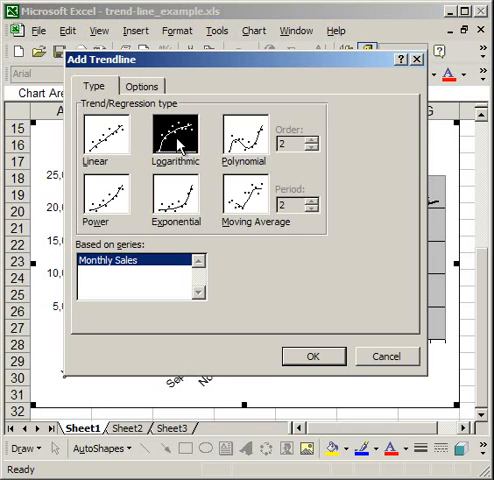
# Step: Review the naming and forecast options for the new Log. (Monthly Sales) trendline
pyautogui.click(140, 86)
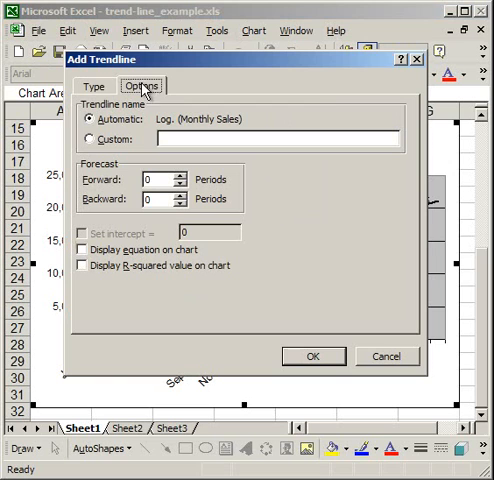
pyautogui.moveTo(148, 230)
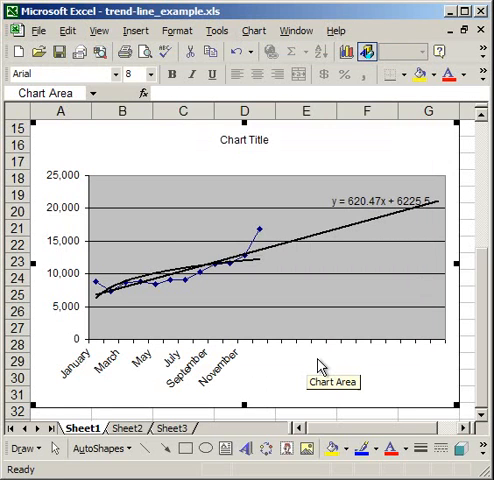
pyautogui.moveTo(98, 298)
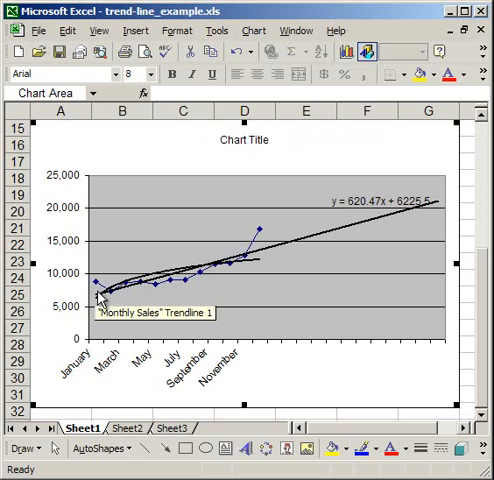
pyautogui.moveTo(256, 268)
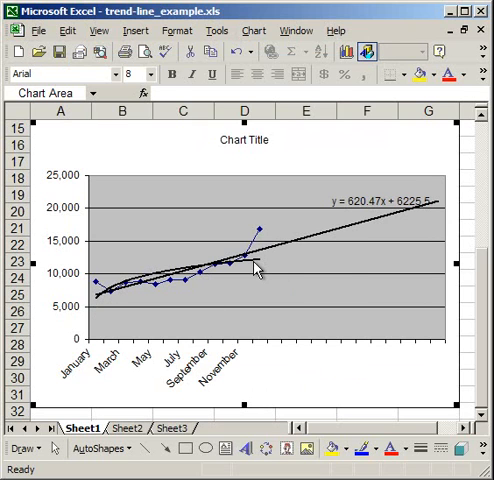
pyautogui.moveTo(96, 296)
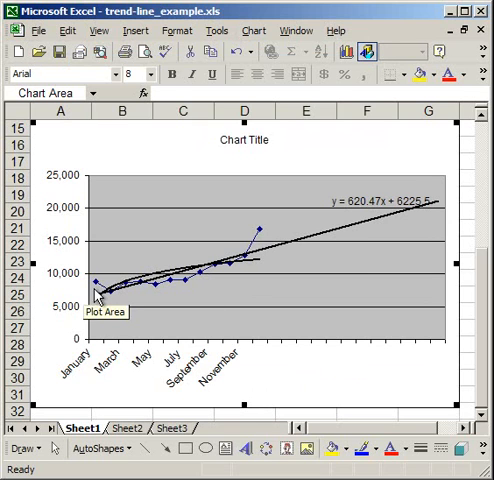
pyautogui.moveTo(252, 270)
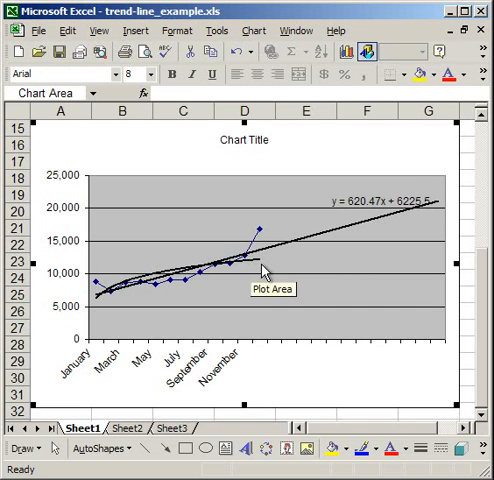
pyautogui.moveTo(258, 268)
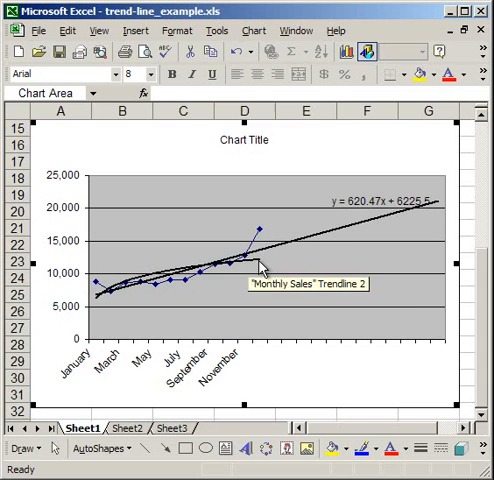
pyautogui.moveTo(180, 252)
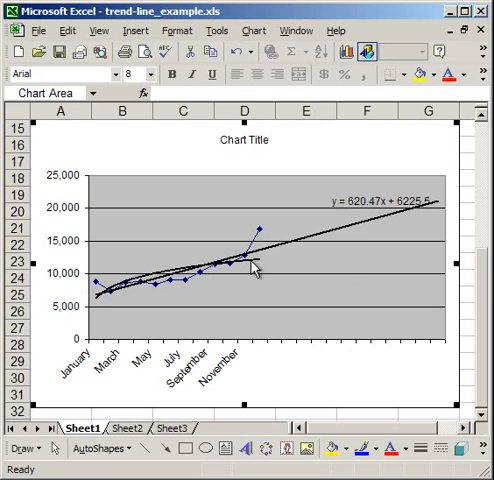
# Step: Format the logarithmic trendline as a custom red dashed line, reviewing its Type and Options settings
pyautogui.rightClick(256, 268)
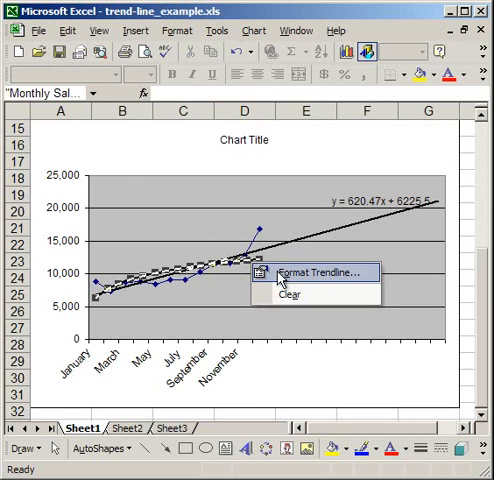
pyautogui.click(322, 272)
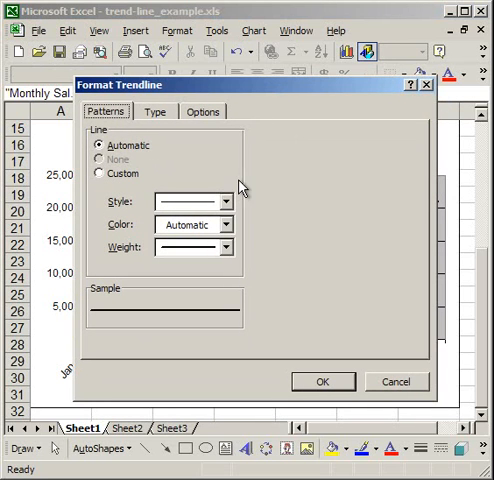
pyautogui.click(228, 224)
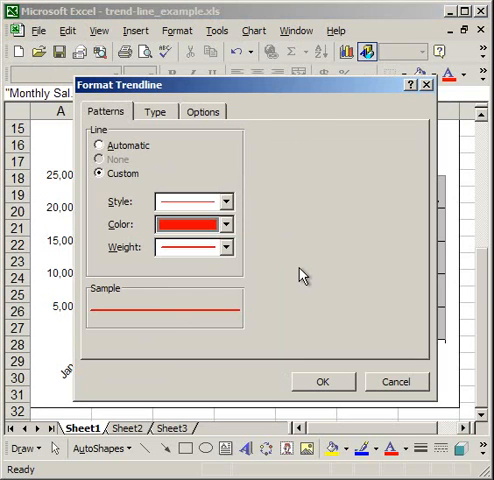
pyautogui.moveTo(228, 250)
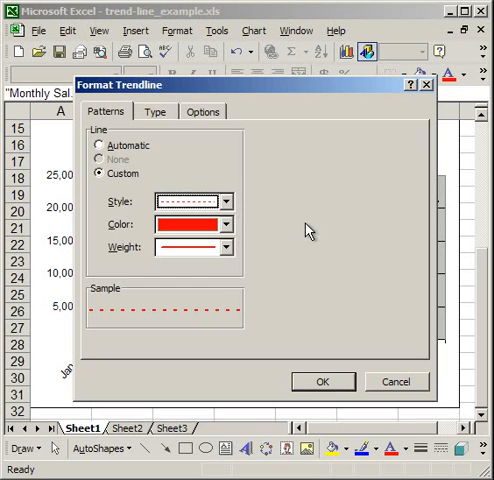
pyautogui.click(156, 112)
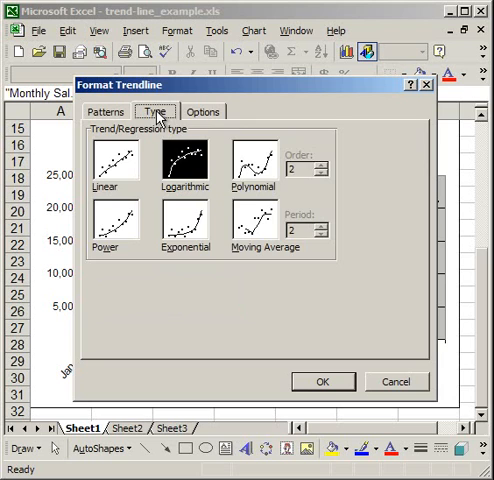
pyautogui.click(204, 112)
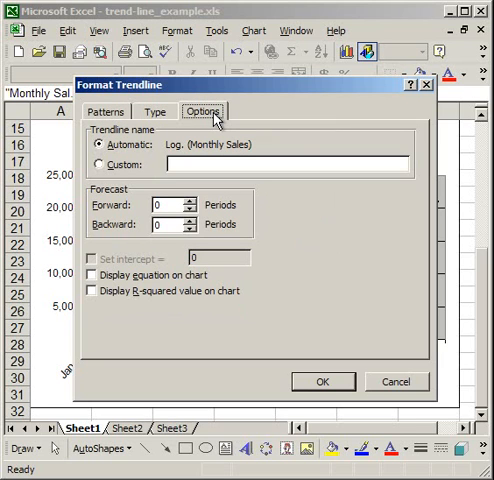
pyautogui.moveTo(112, 112)
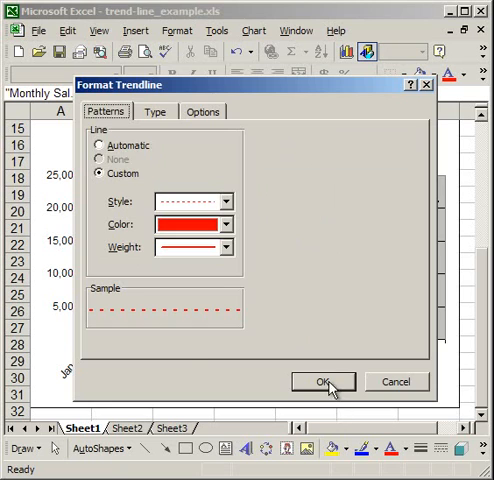
pyautogui.click(320, 380)
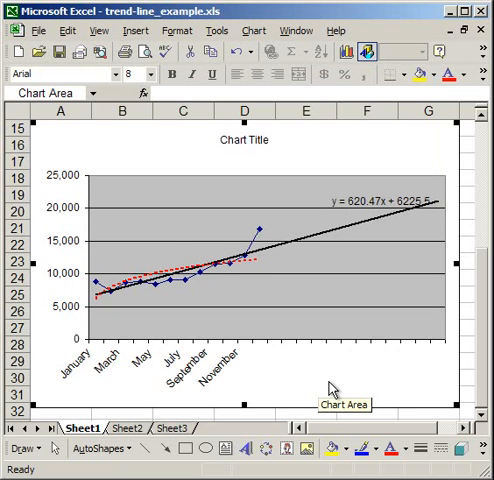
pyautogui.moveTo(116, 288)
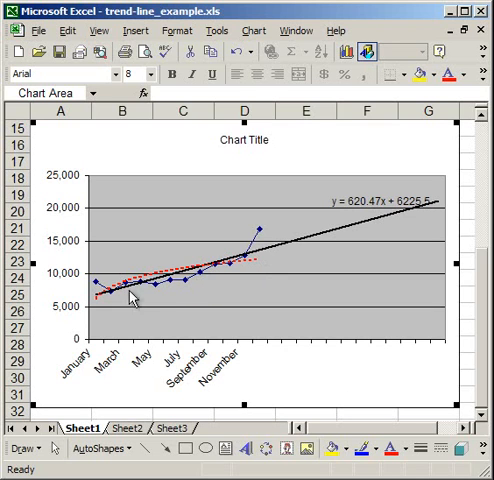
pyautogui.moveTo(288, 380)
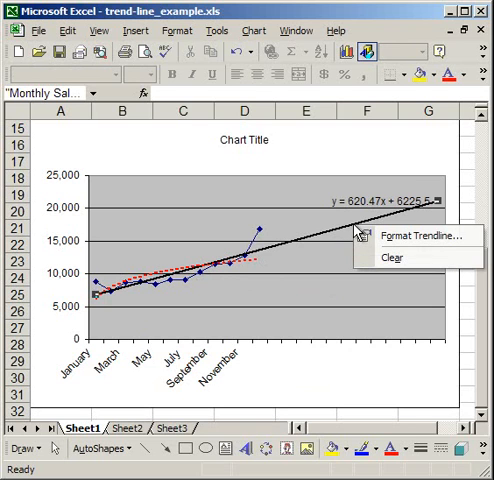
pyautogui.moveTo(392, 258)
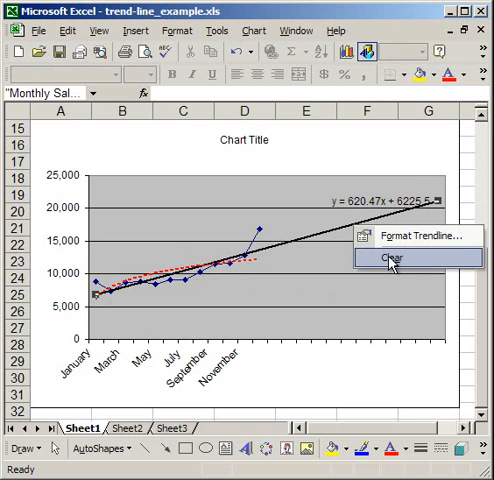
# Step: Clear the linear trendline and the red dashed logarithmic trendline from the Monthly Sales chart
pyautogui.click(390, 260)
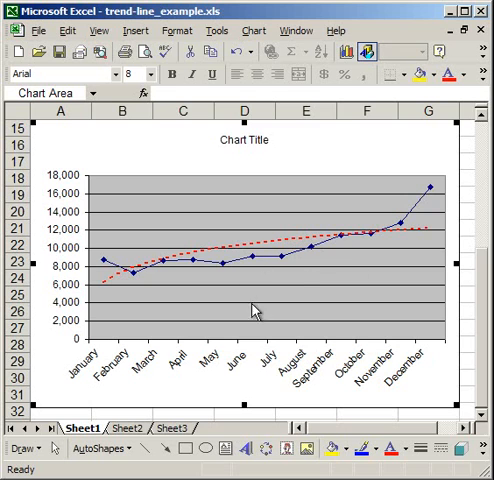
pyautogui.moveTo(404, 236)
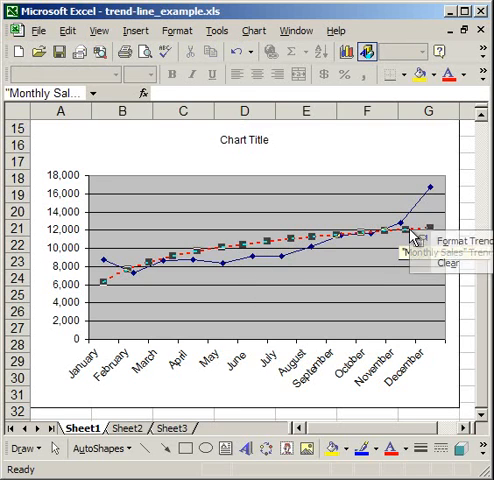
pyautogui.moveTo(450, 262)
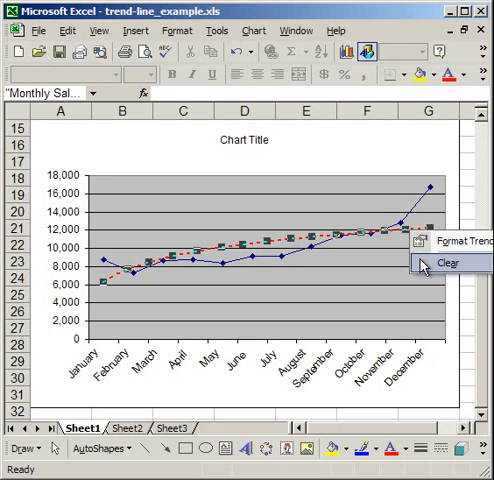
pyautogui.click(448, 262)
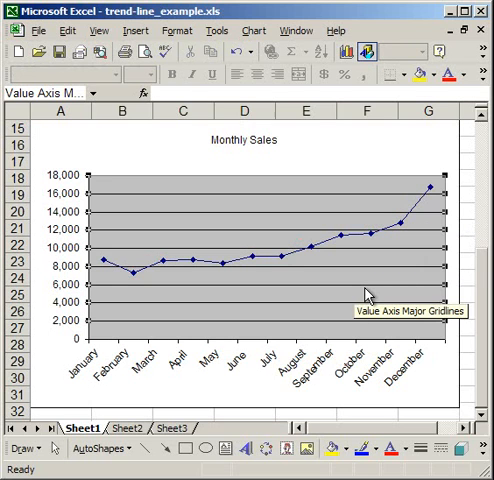